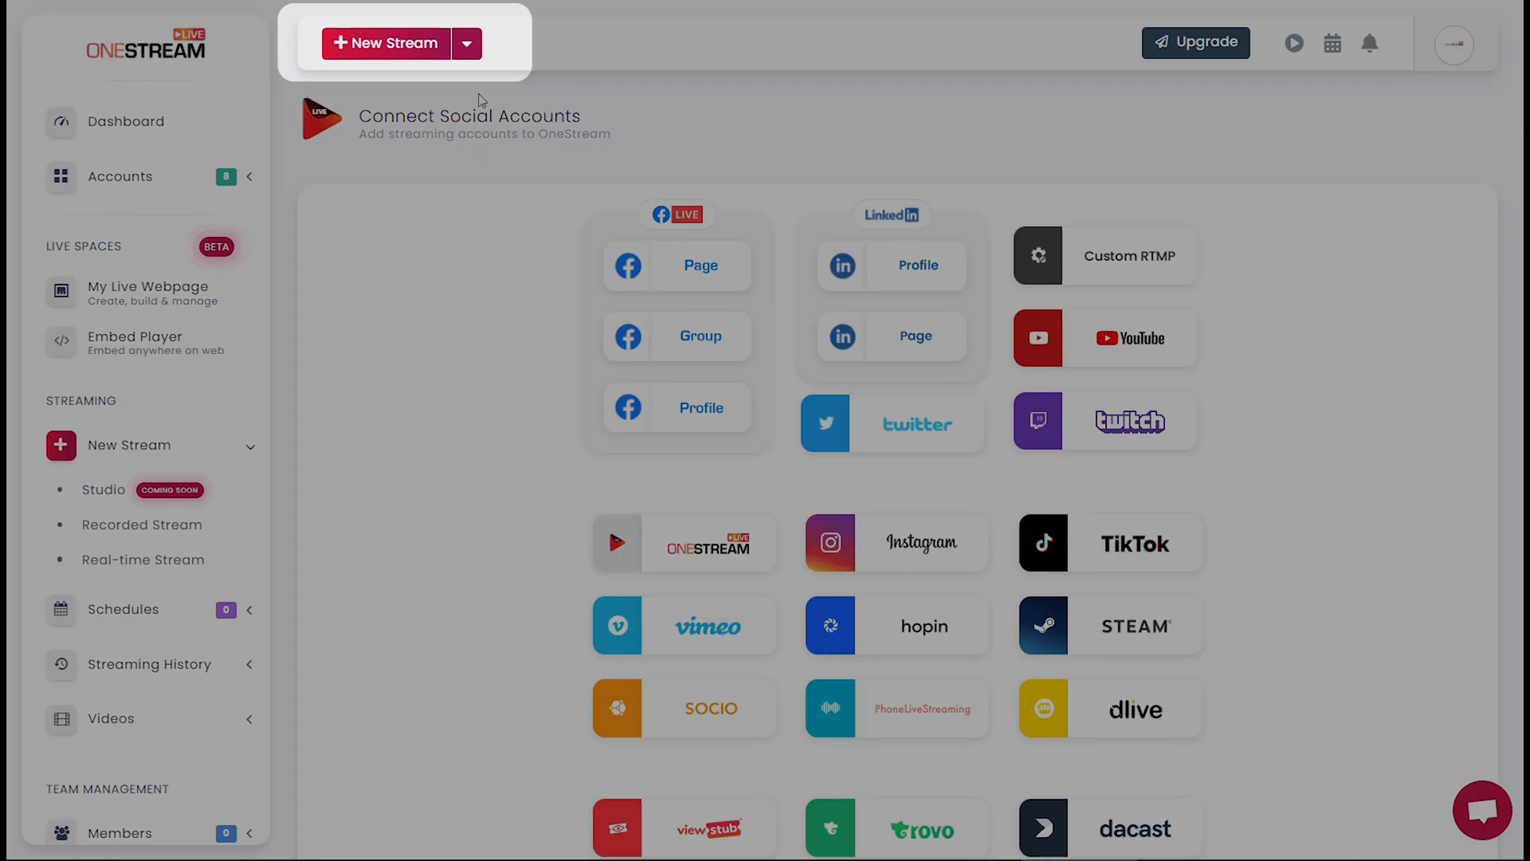
Start a new stream from an uploaded video and select 'disney wonderland.mp4' from the device
left_click(465, 43)
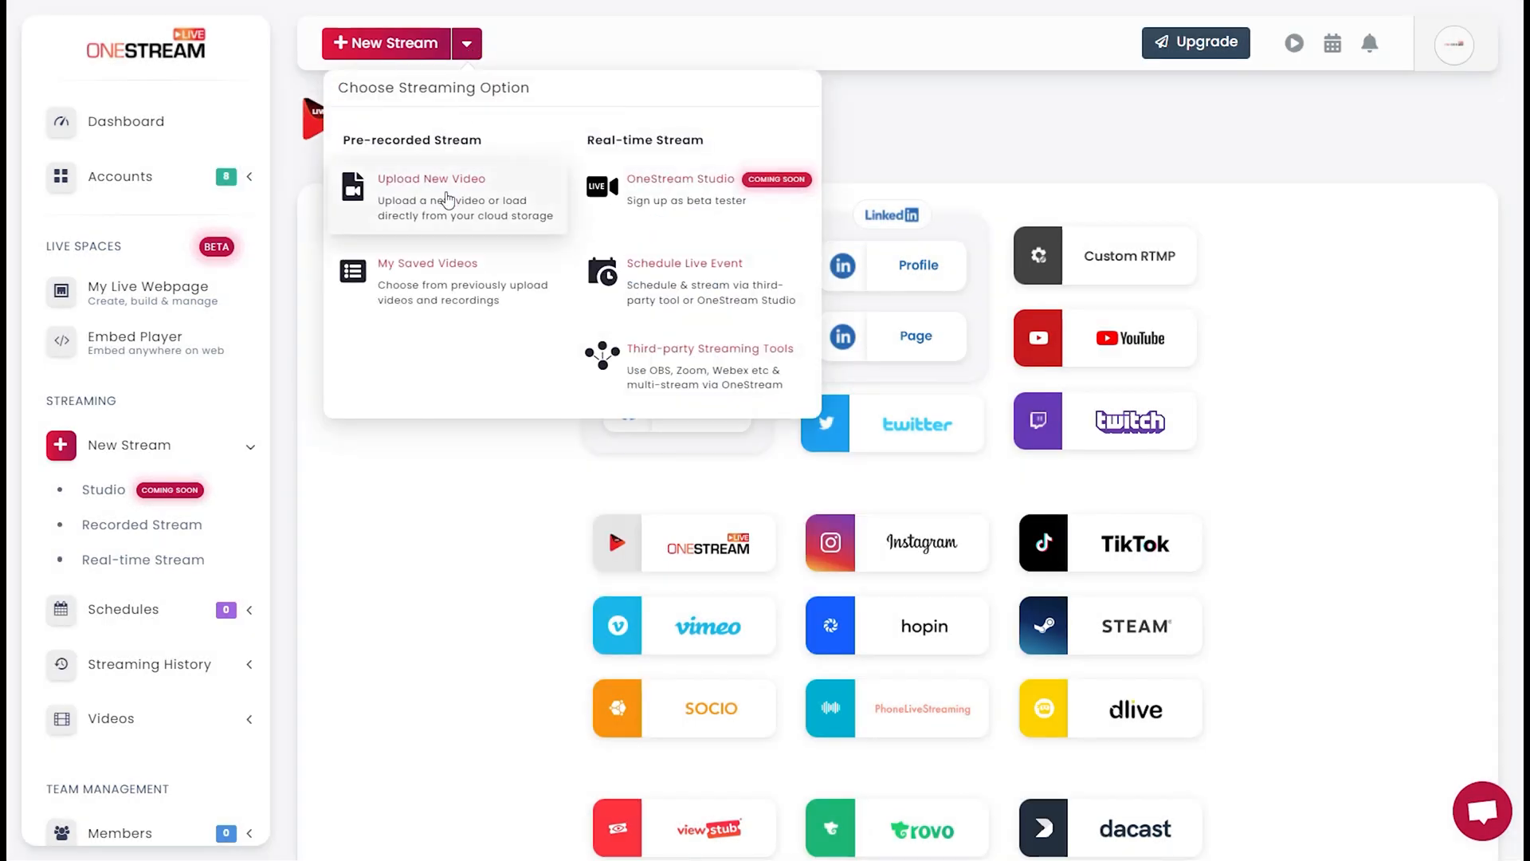
left_click(431, 195)
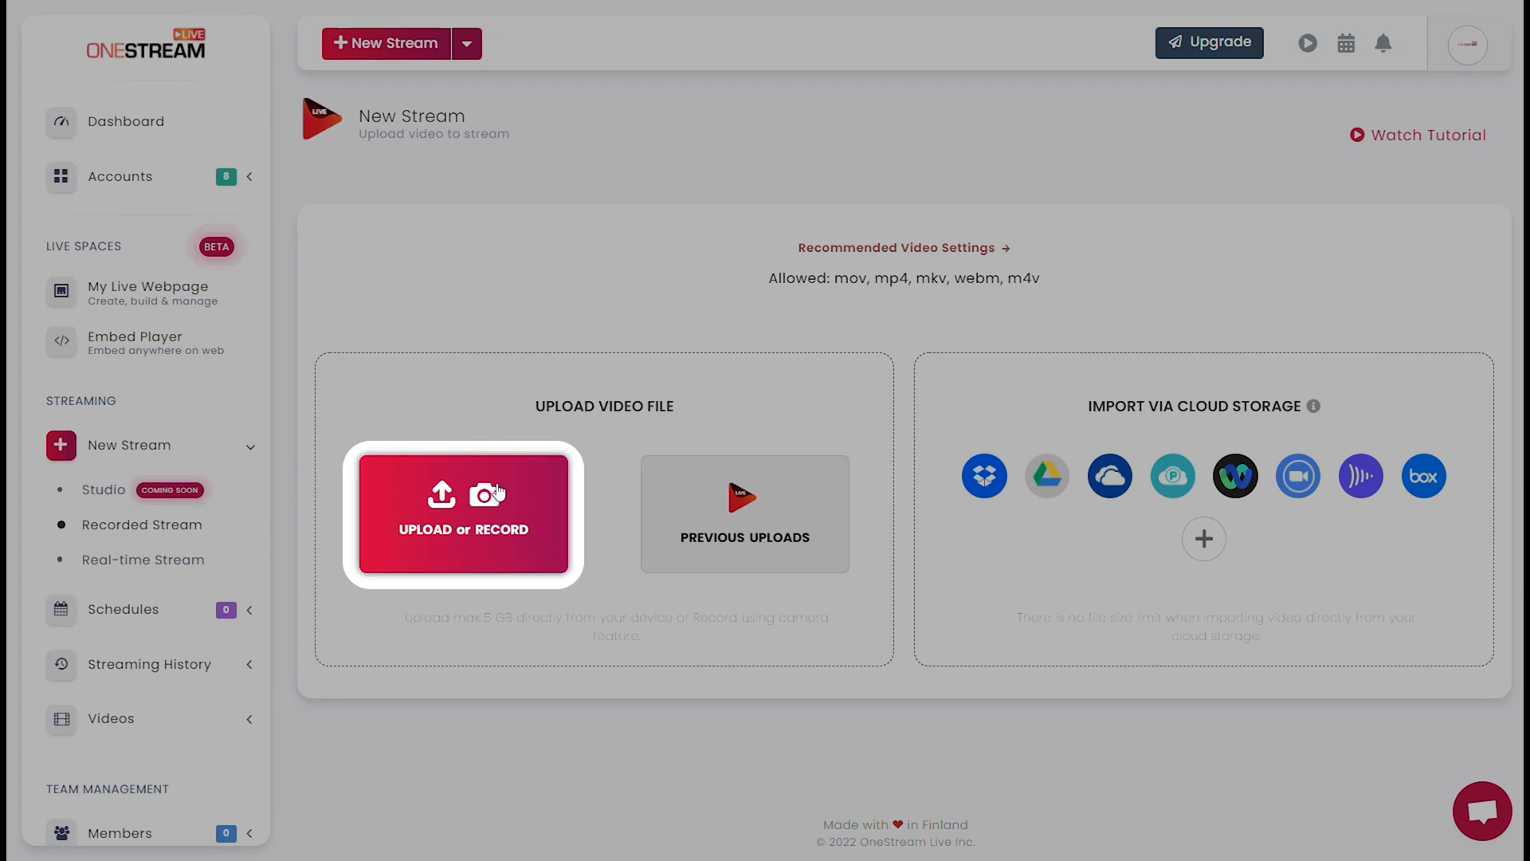
left_click(462, 513)
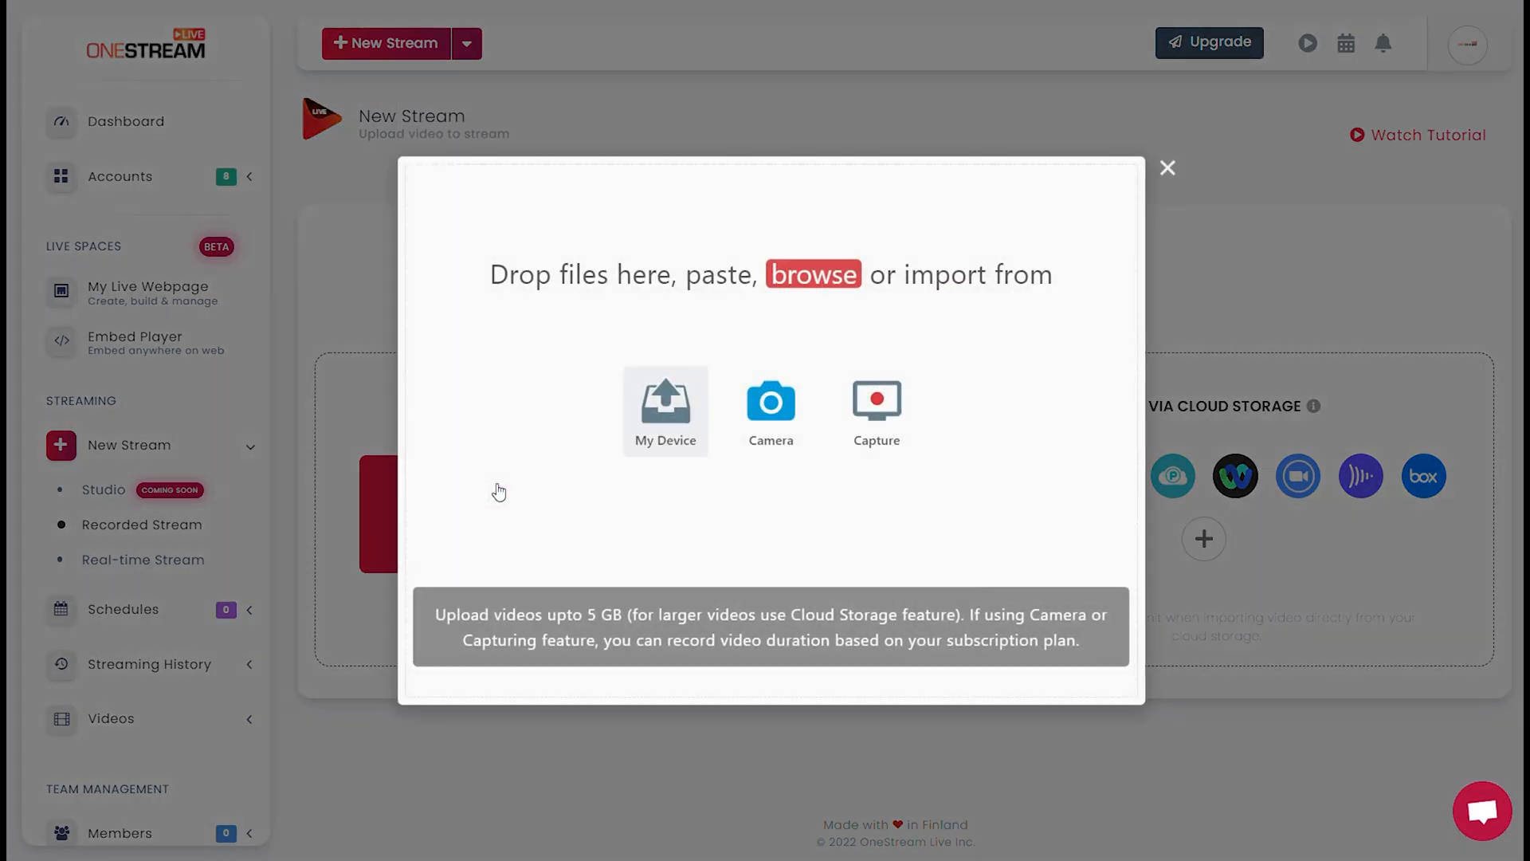
left_click(665, 409)
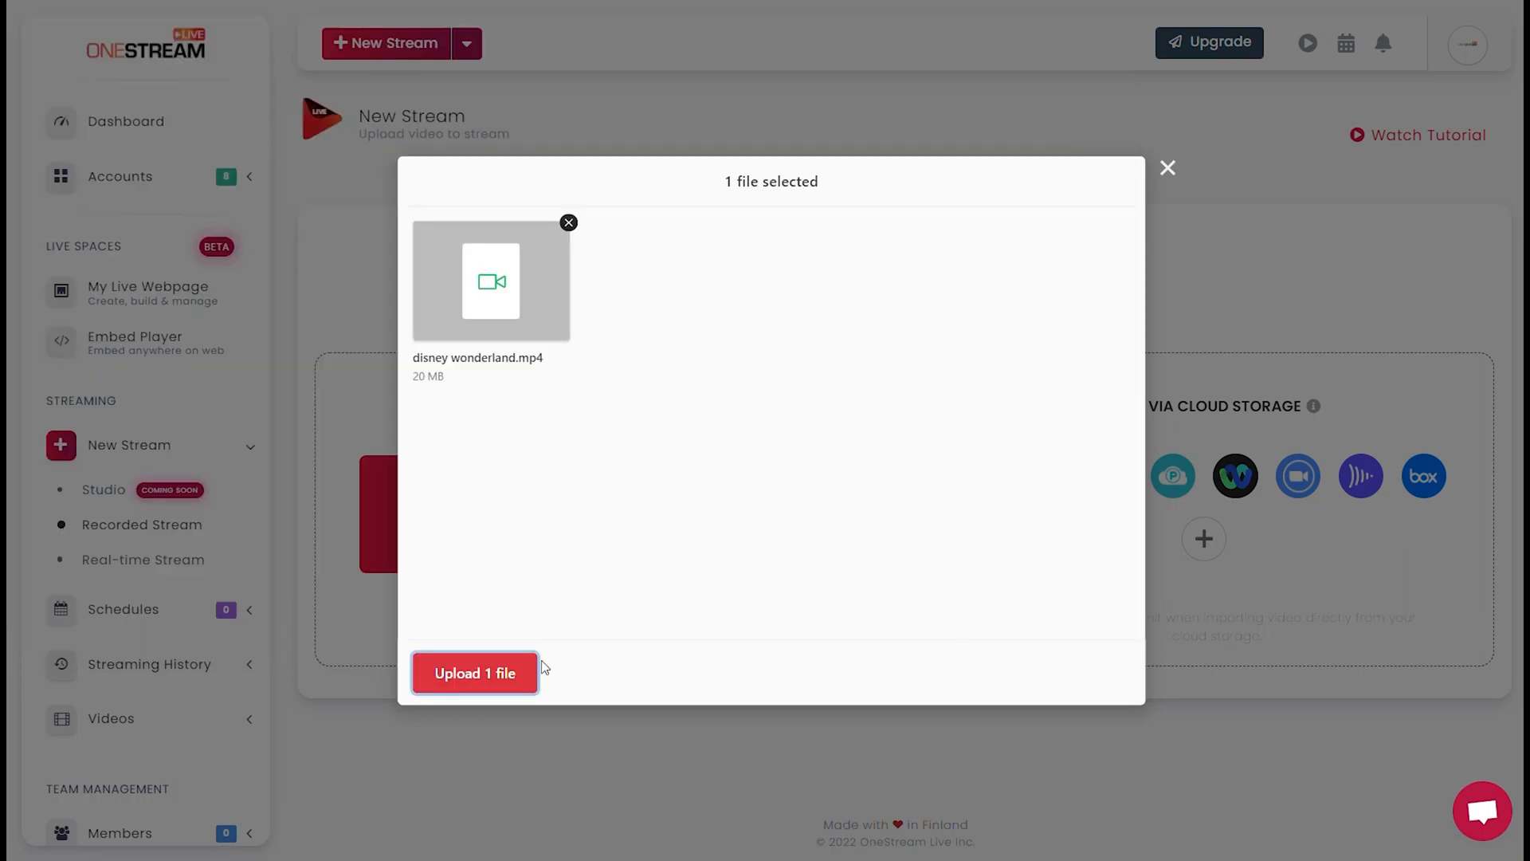
Upload the file, title it 'How to delete videos after live stream ends', describe 'Join us for more sessions!'
left_click(474, 672)
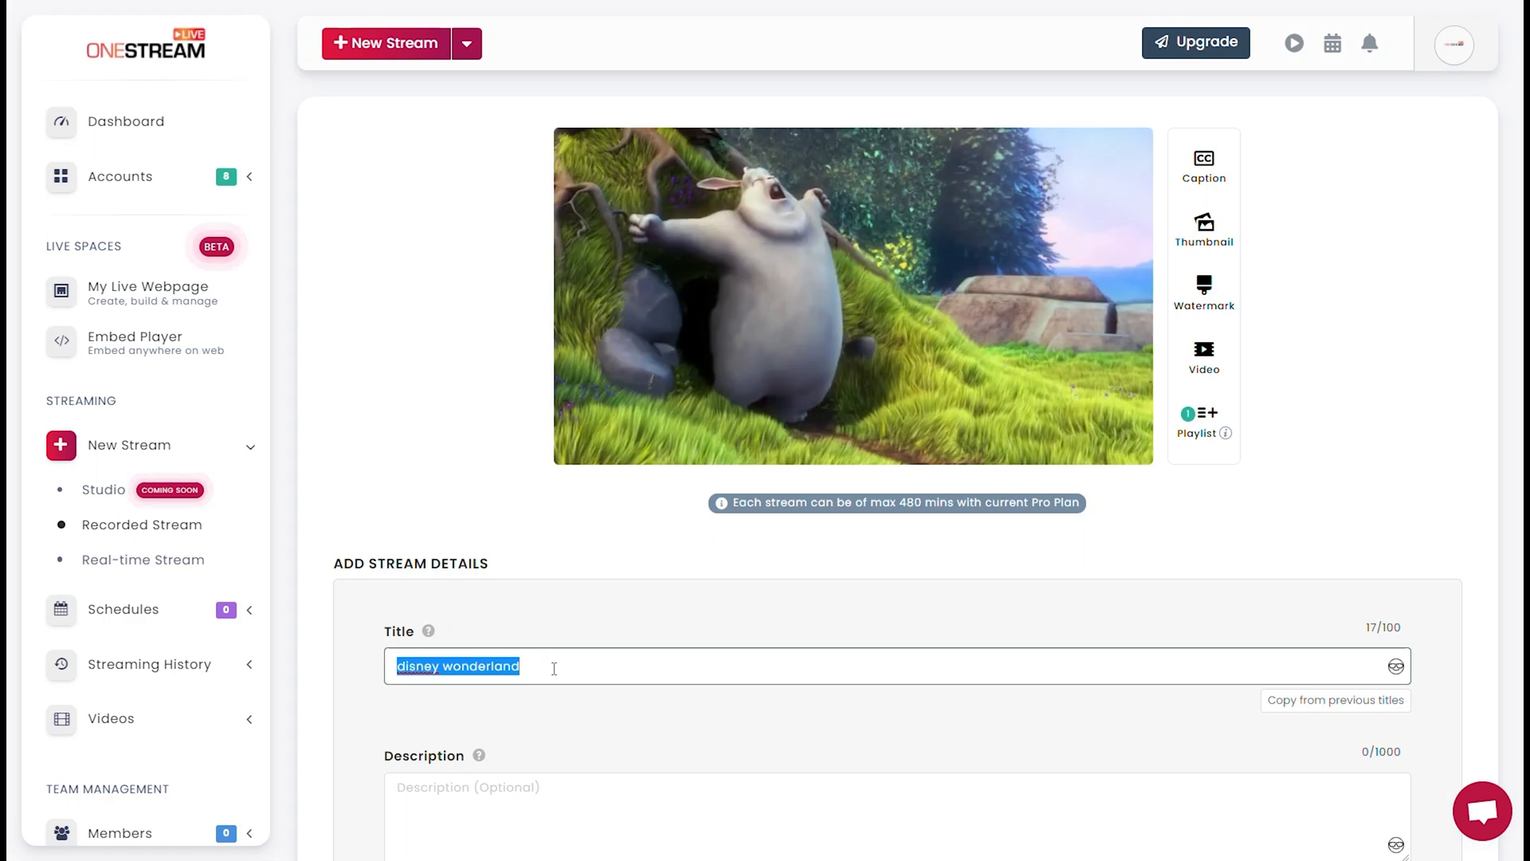
type("How to delete videos after live stream ends")
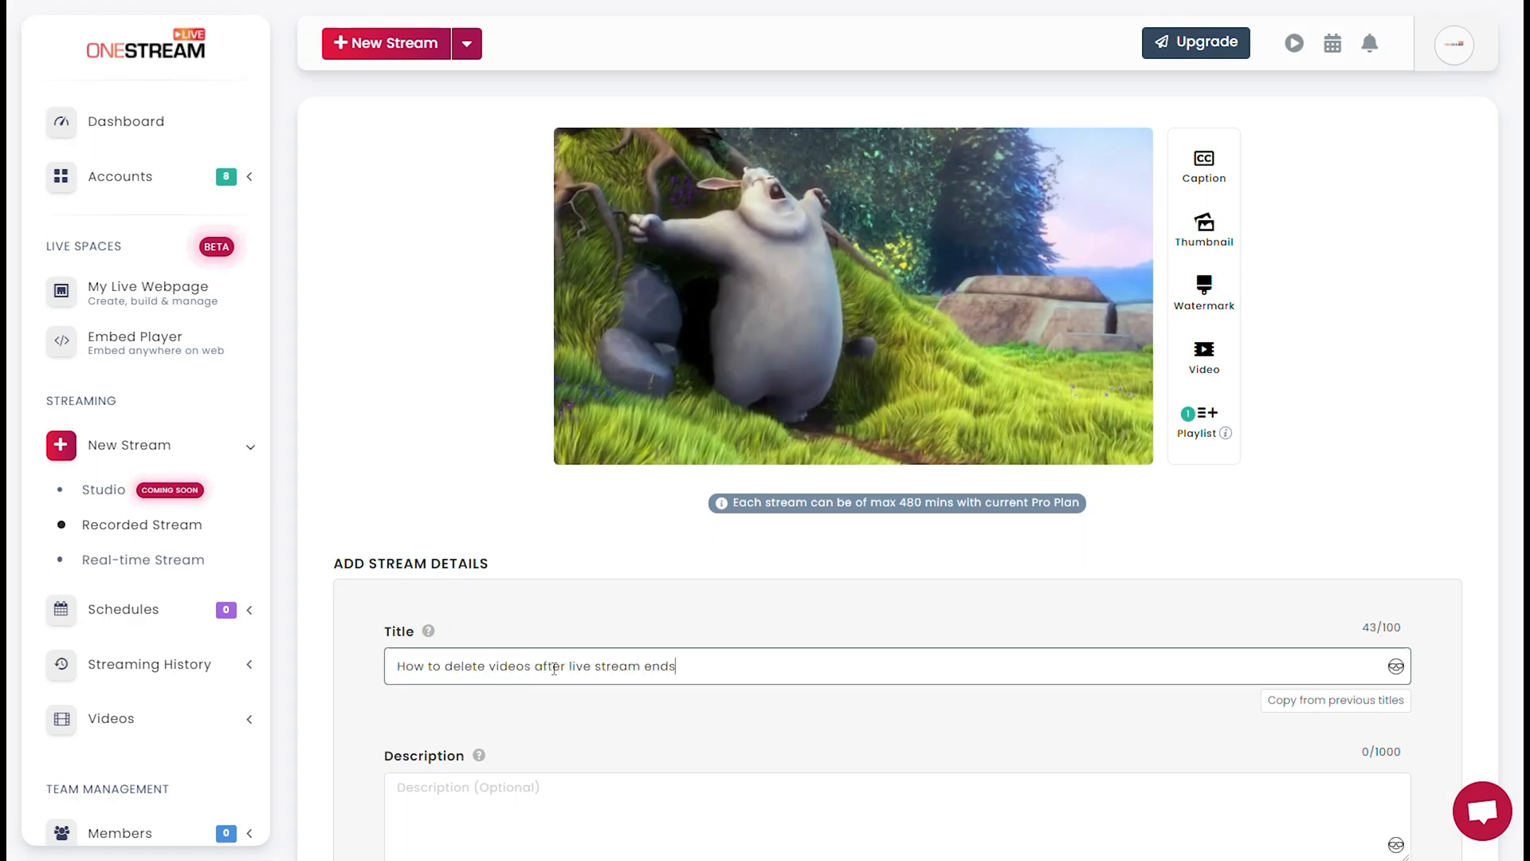
type("Join us for more sessions!")
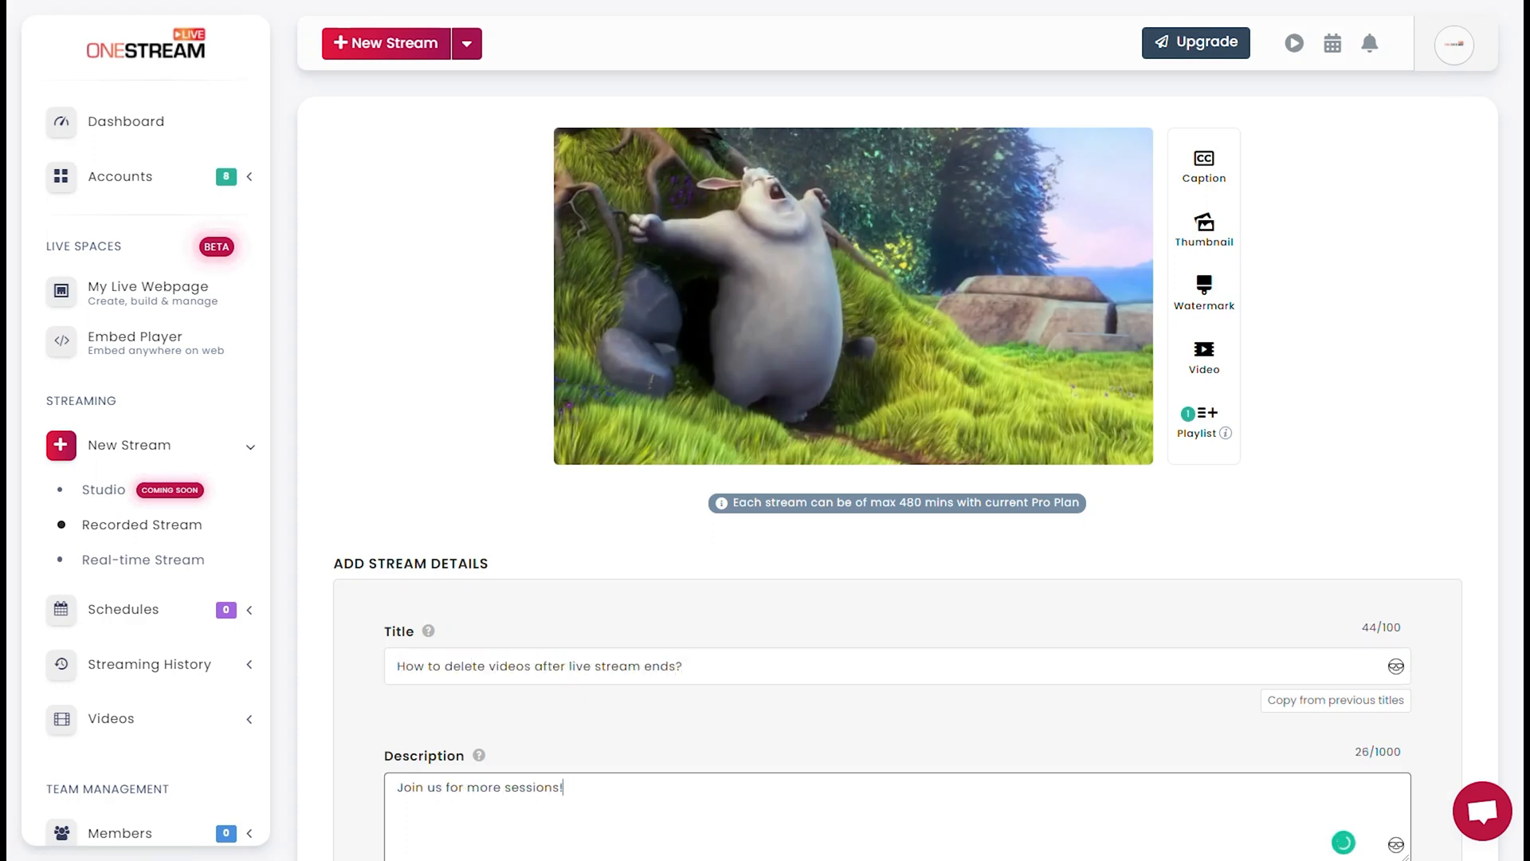
Turn on 'Delete video after stream ends' under Advanced Settings
scroll("down", 3)
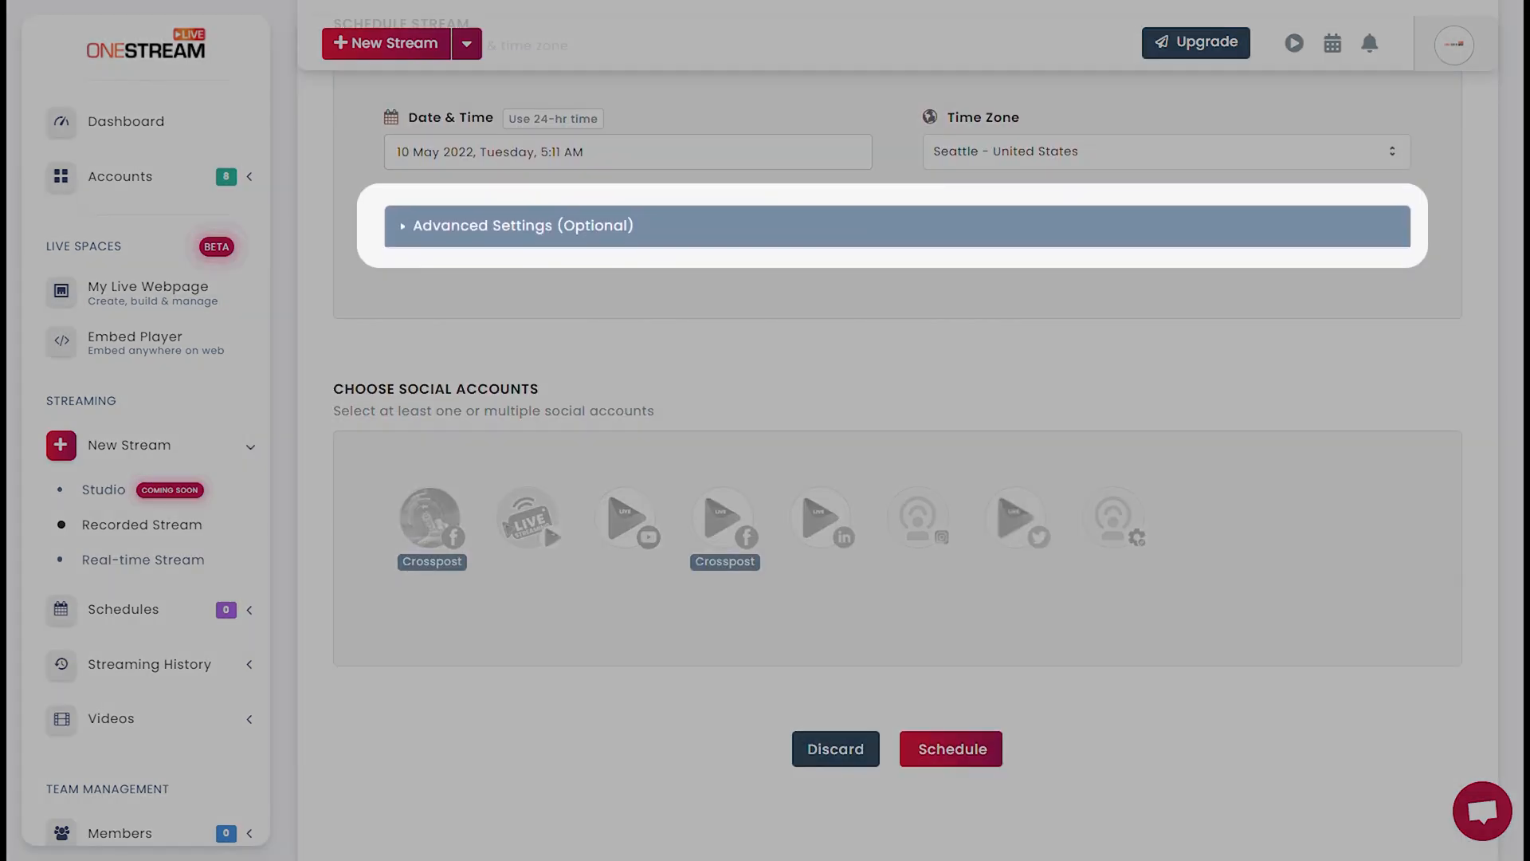
left_click(522, 225)
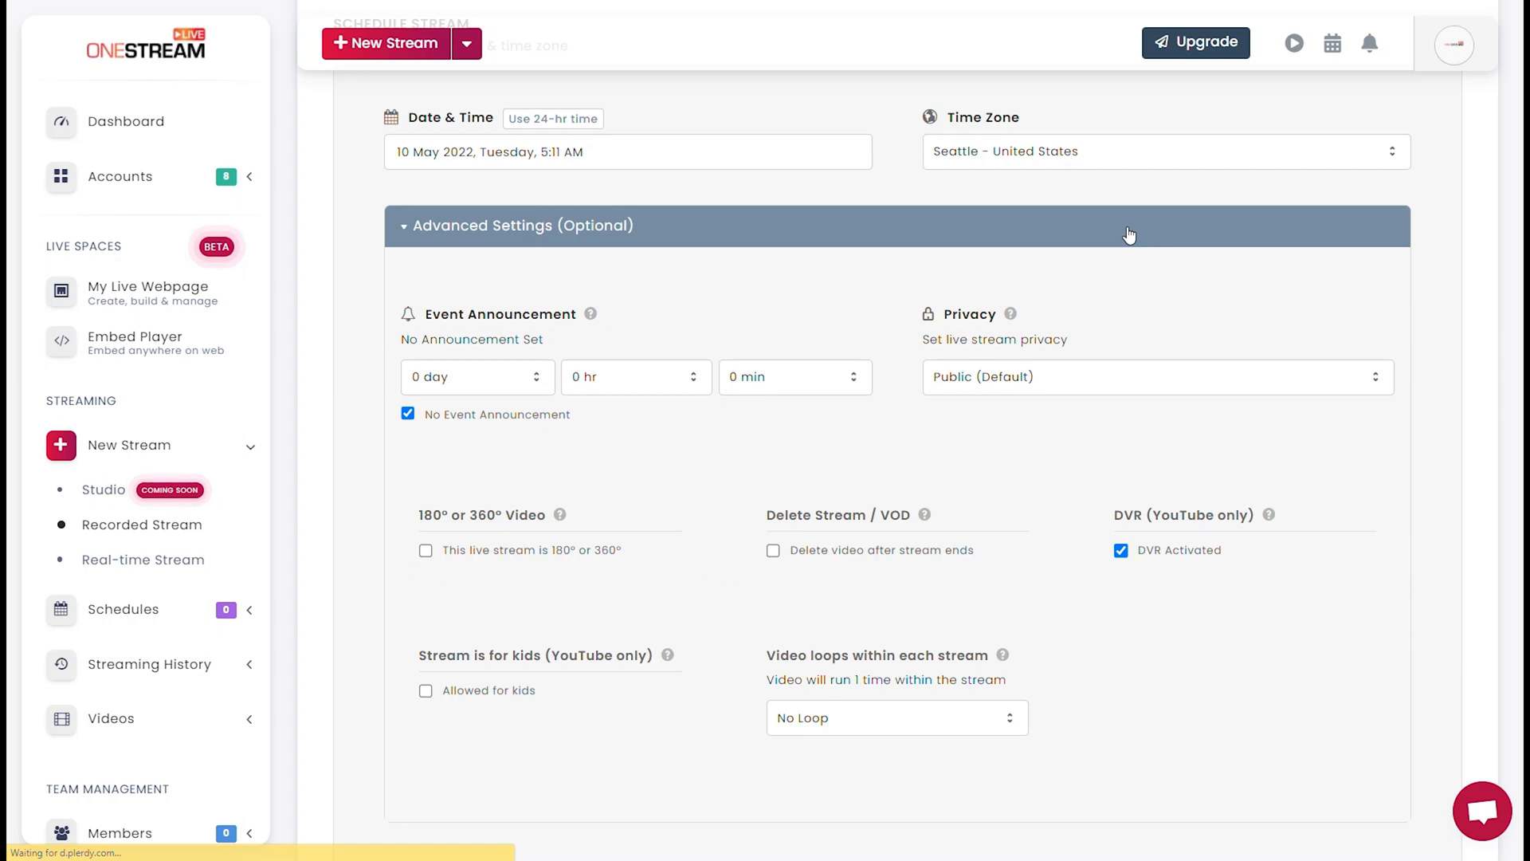
left_click(773, 549)
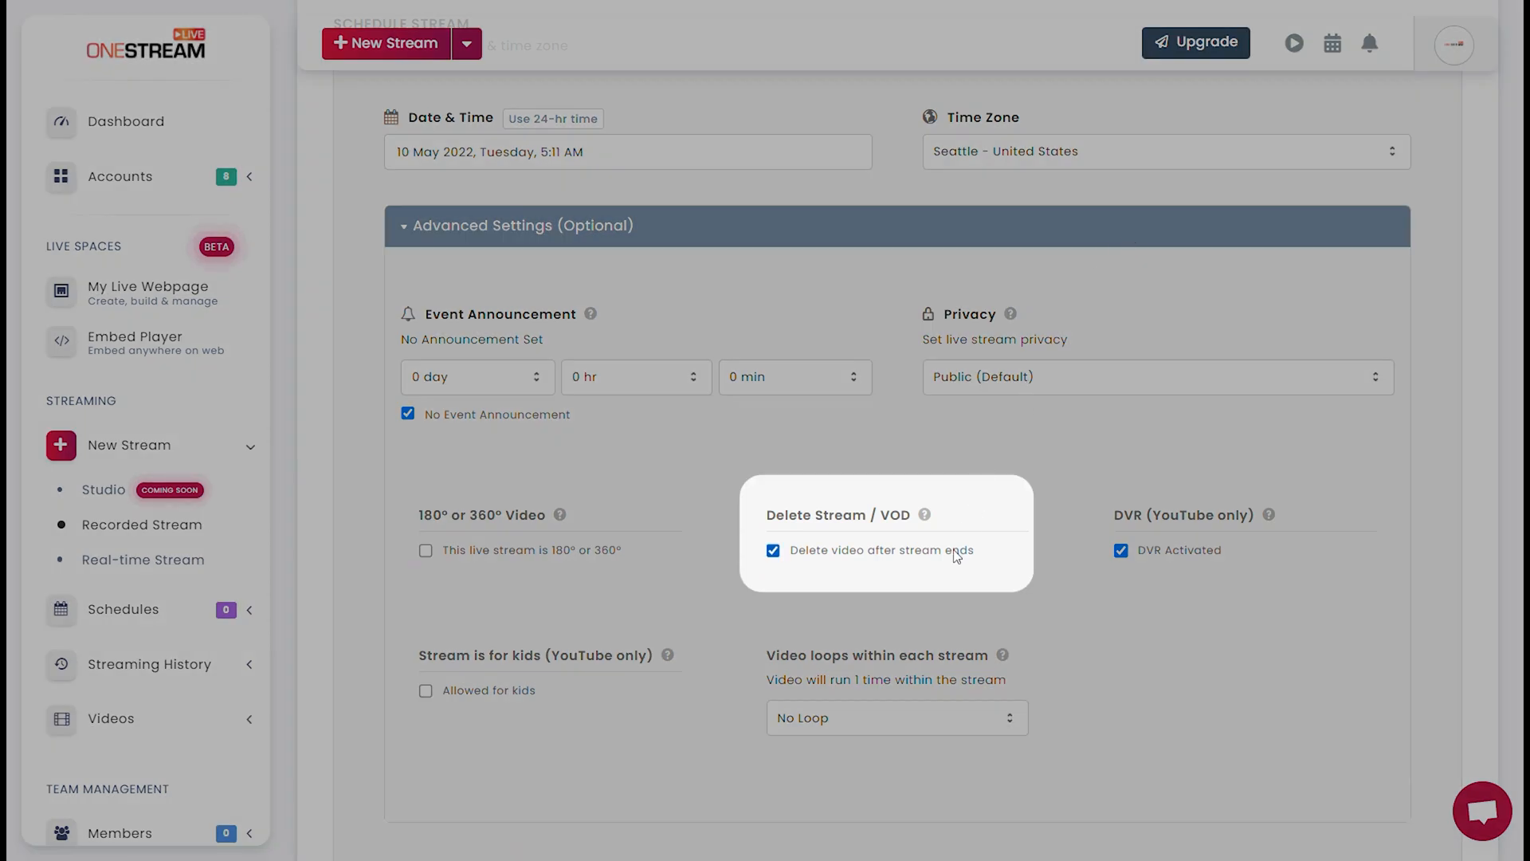
Schedule the stream immediately to the Global tech Facebook page and open the live broadcast
scroll("down", 3)
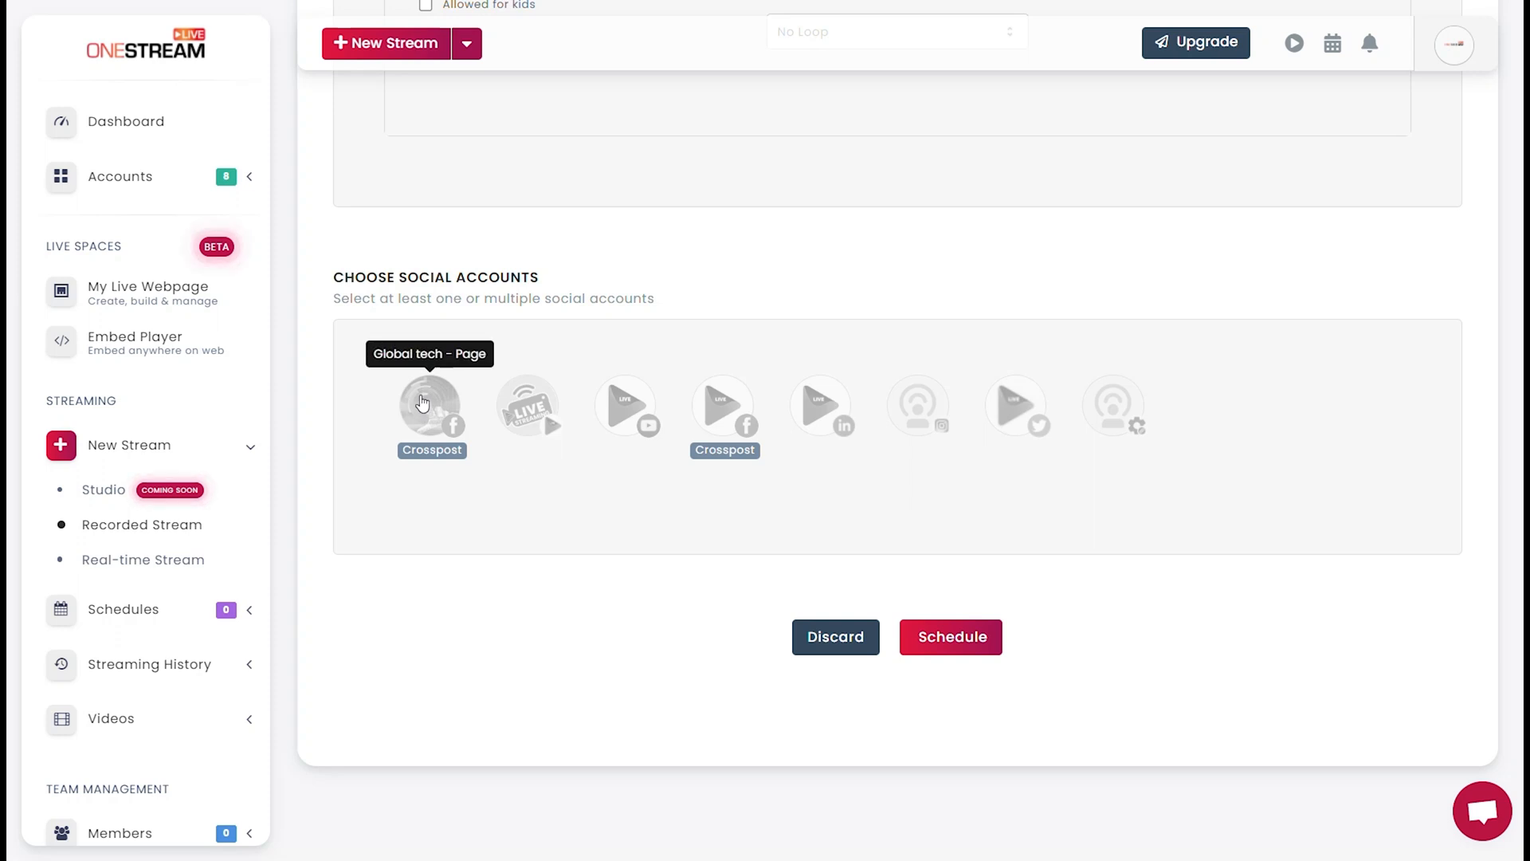
left_click(431, 402)
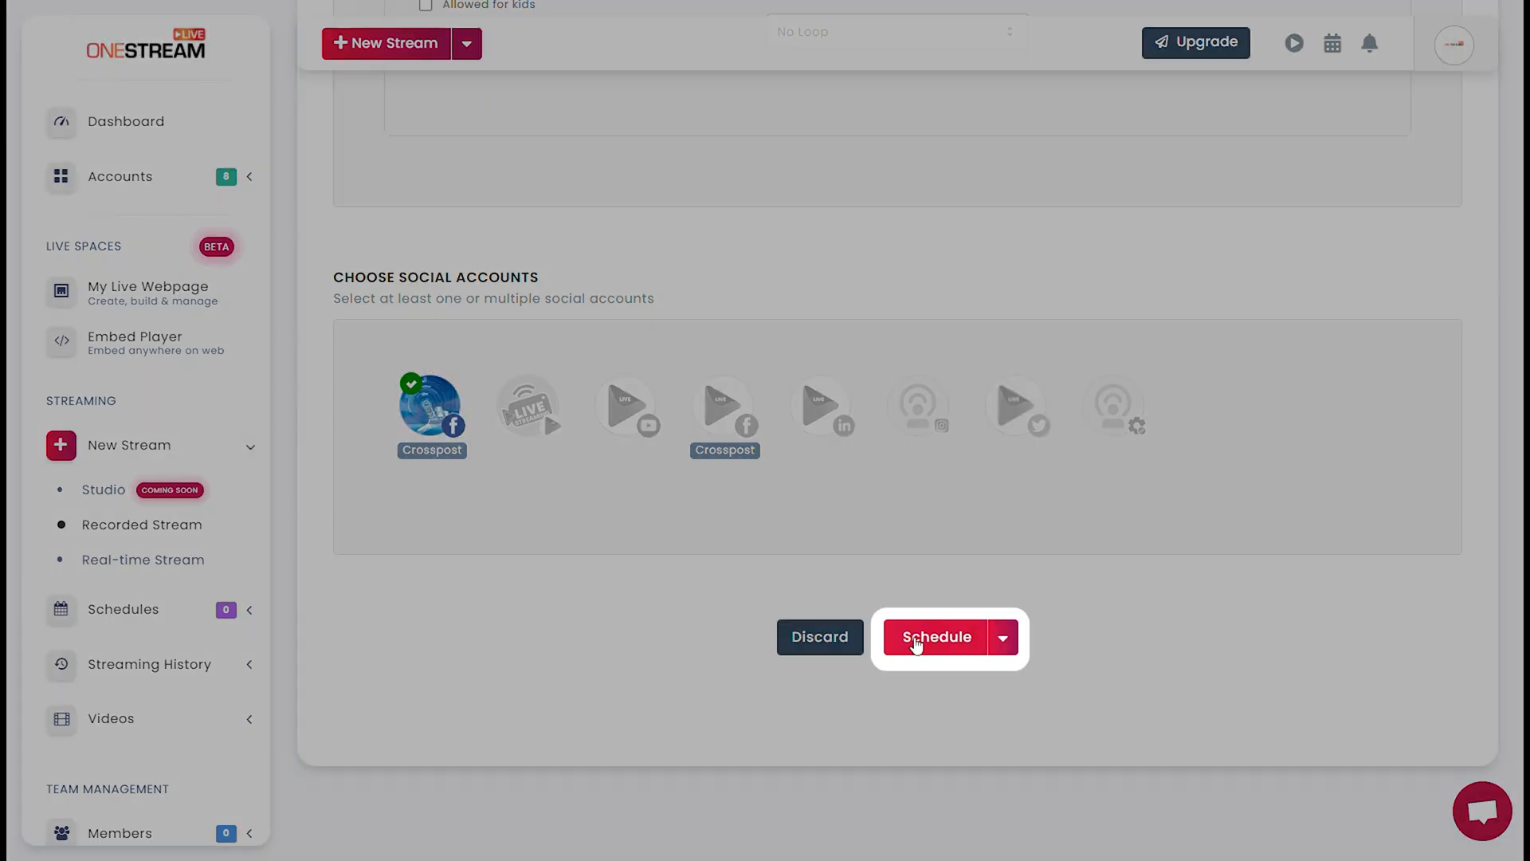
left_click(935, 636)
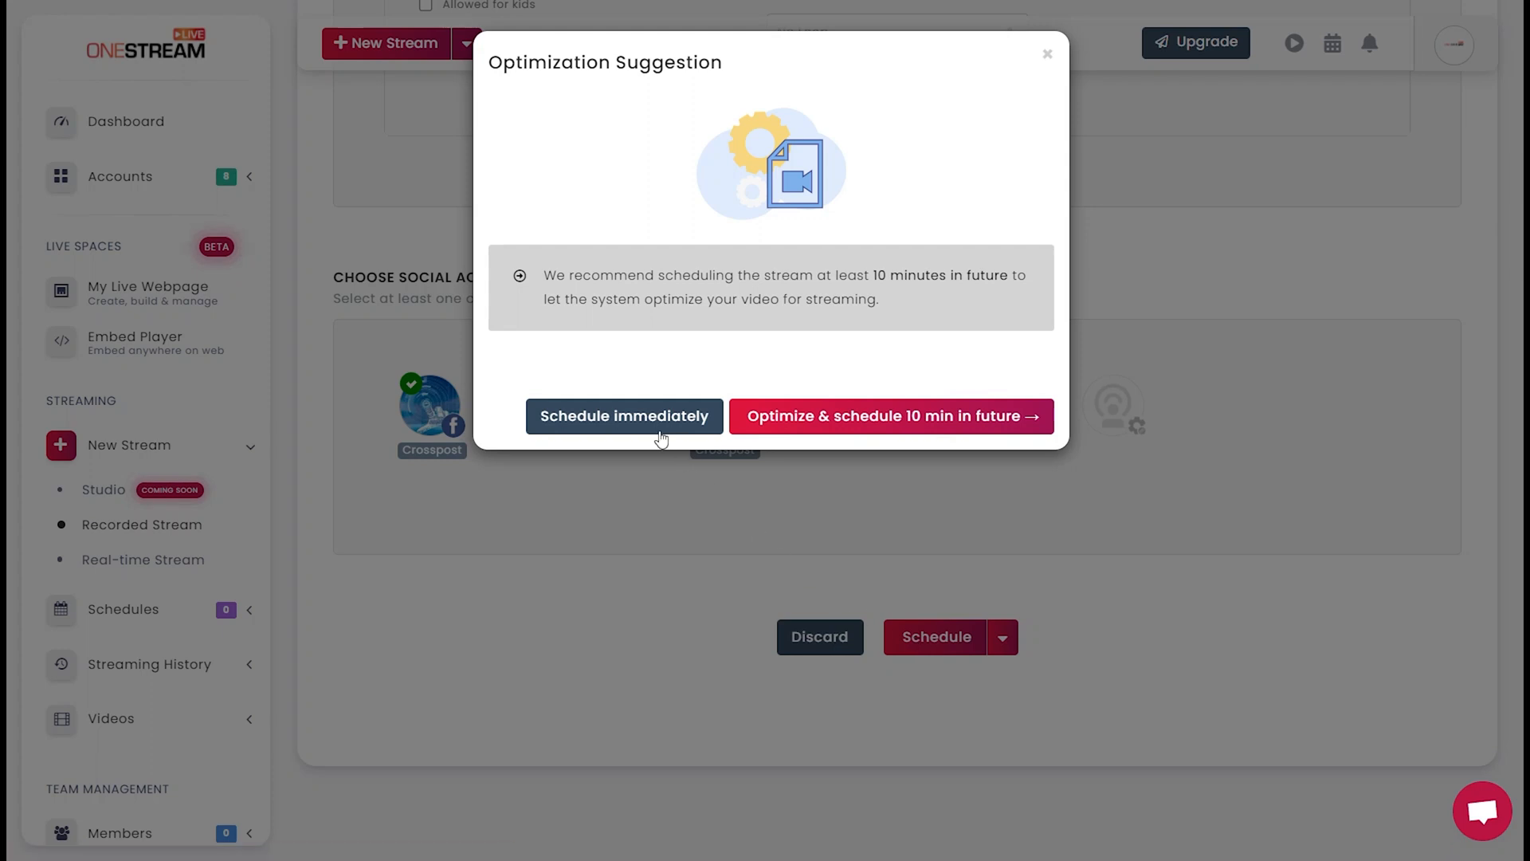
left_click(623, 416)
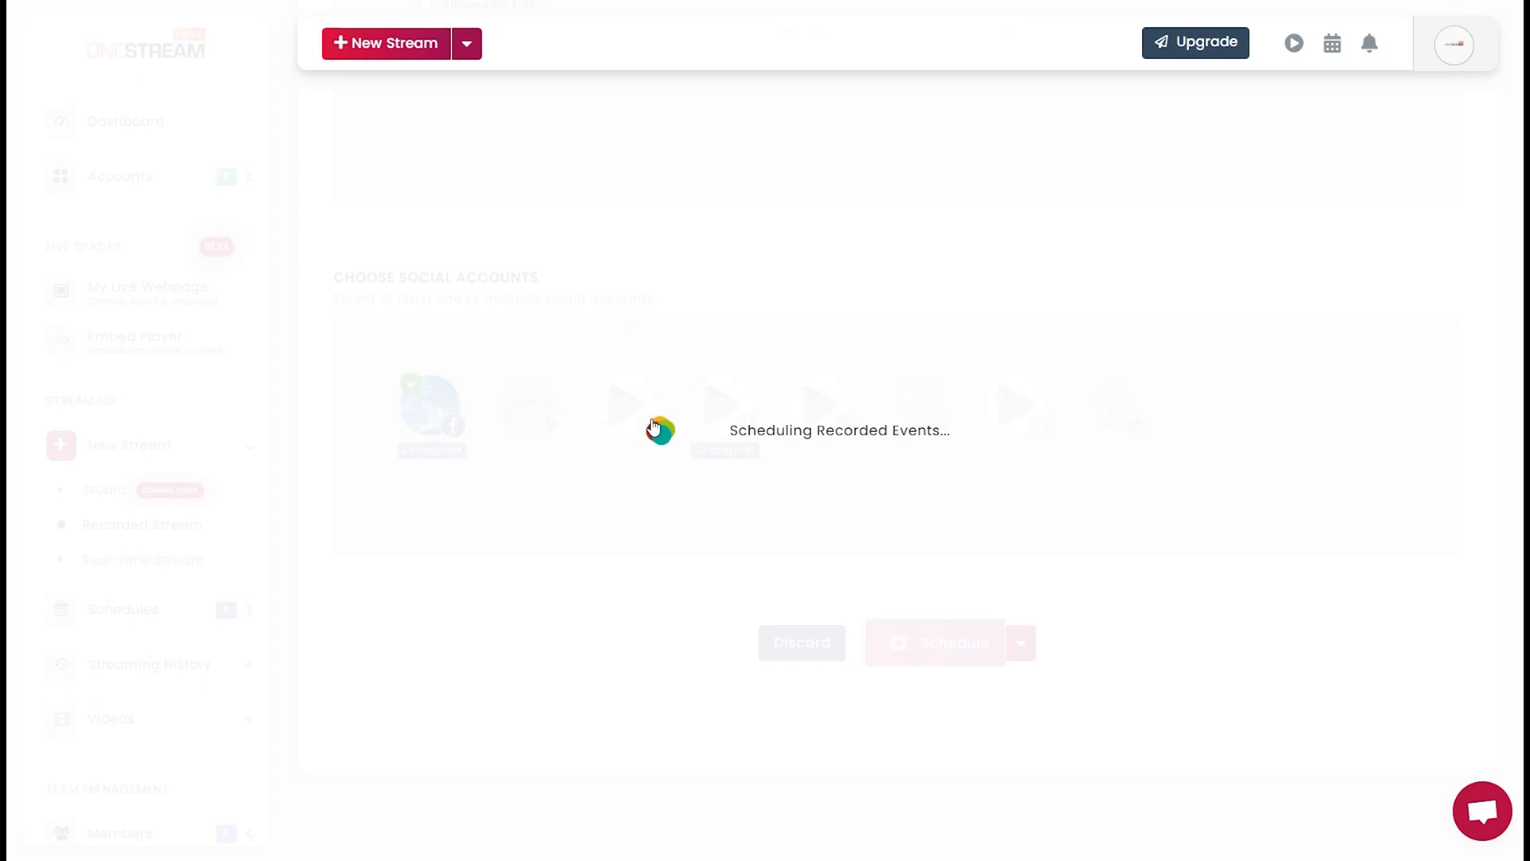
left_click(934, 642)
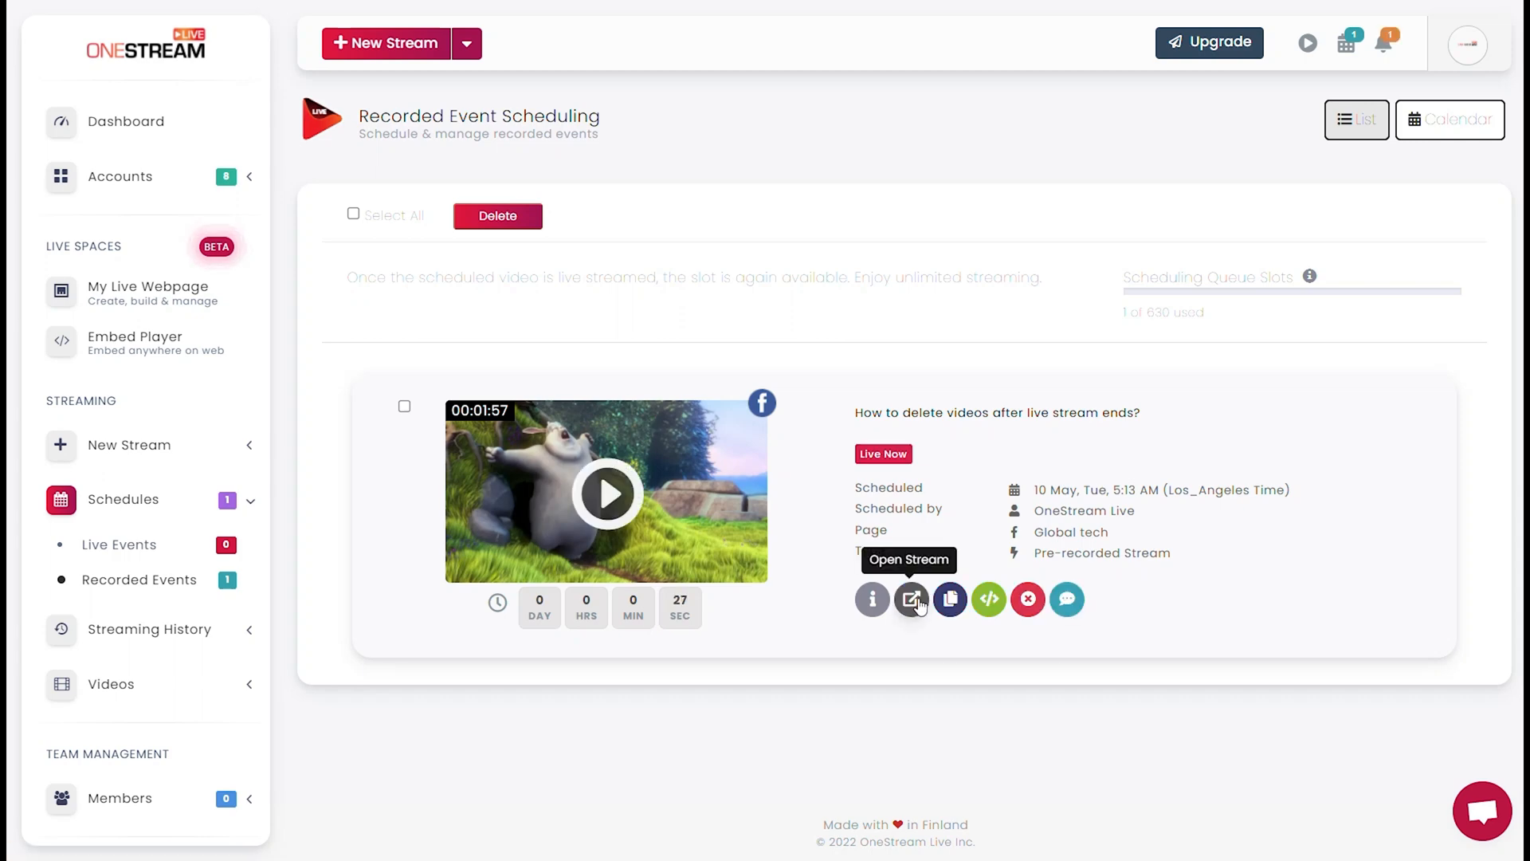
left_click(911, 600)
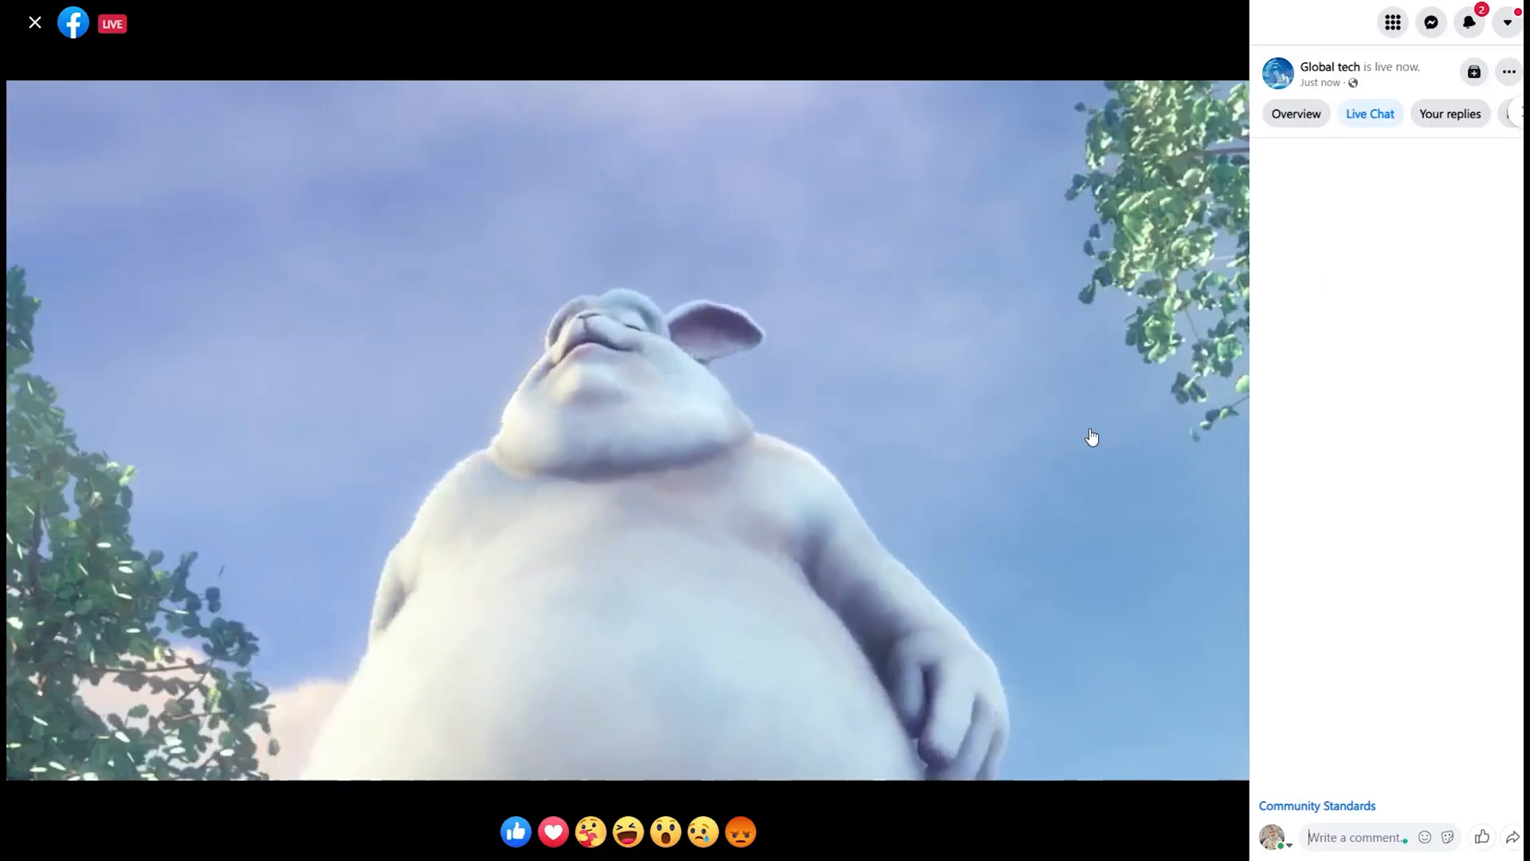